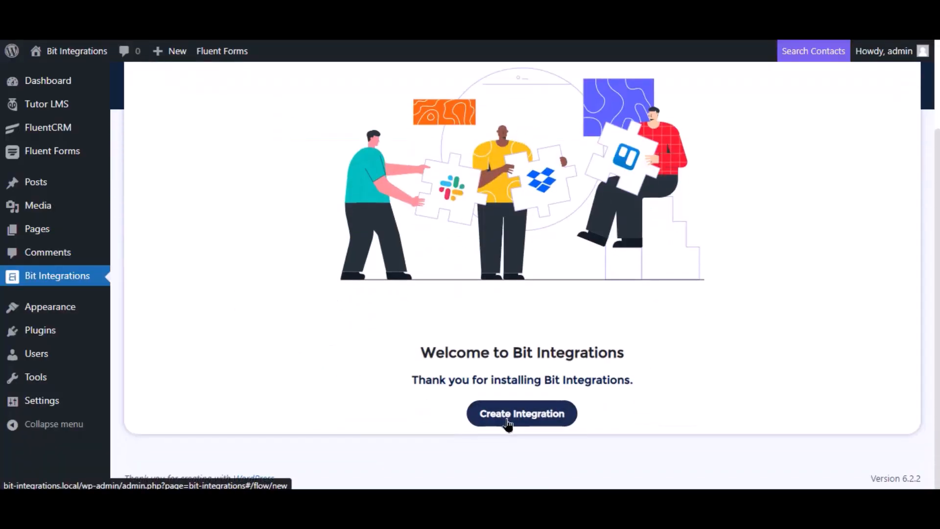
- Create a new integration with Tutor LMS as the trigger
{"action": "left_click", "coordinate": [521, 413]}
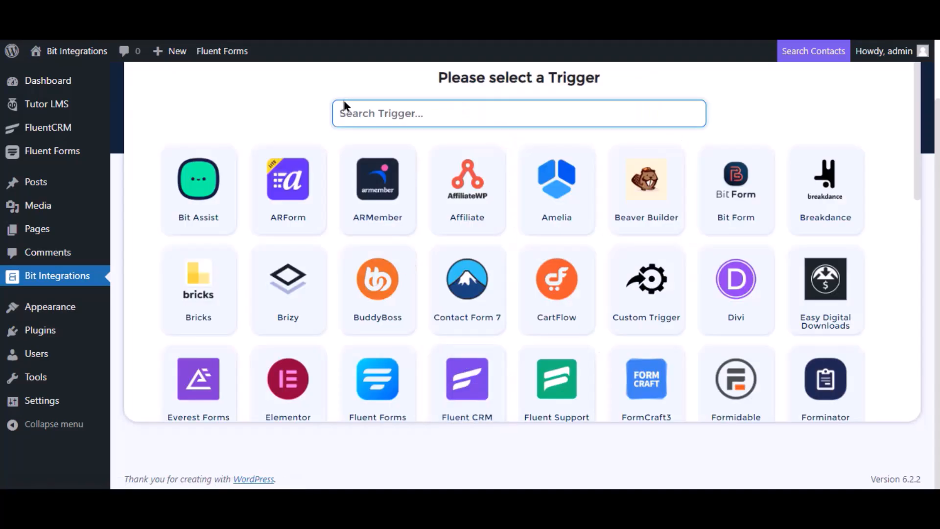
{"action": "type", "text": "tu"}
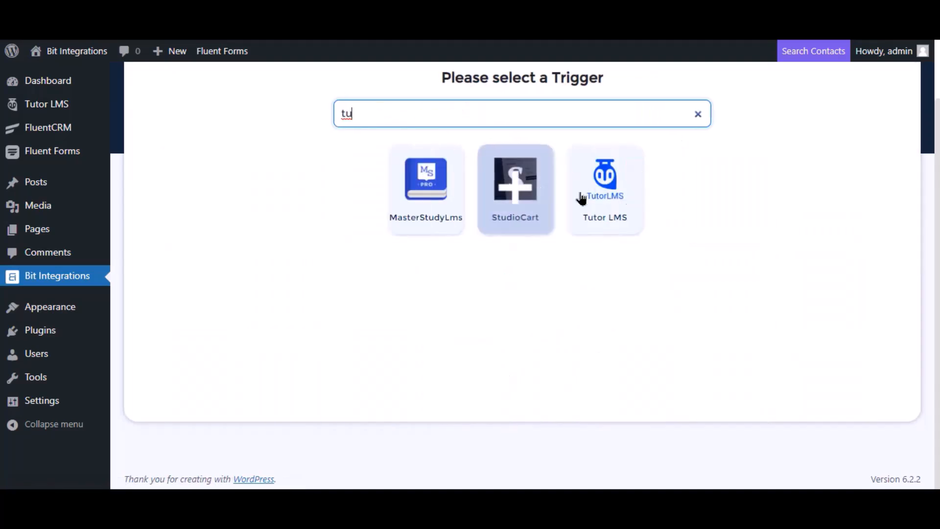
{"action": "left_click", "coordinate": [605, 189]}
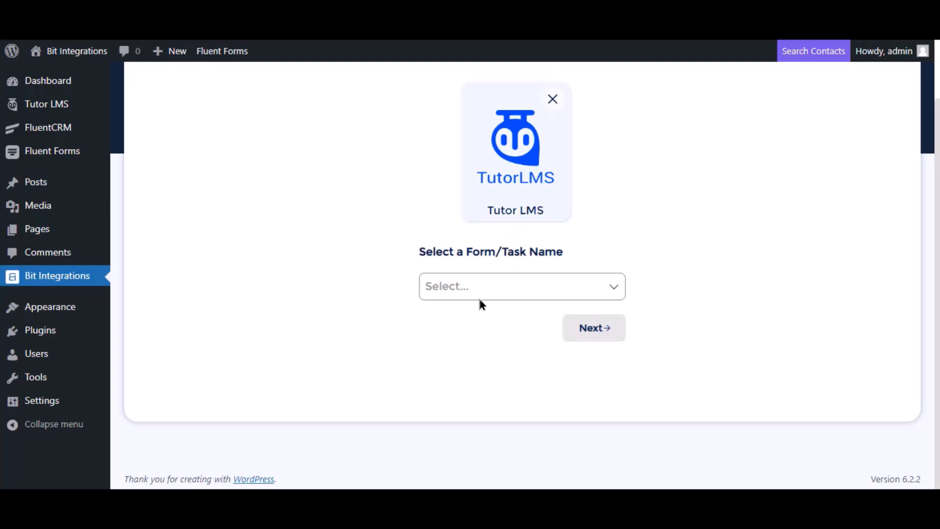
- Set the trigger task to 'Complete a course' and select the course it applies to
{"action": "left_click", "coordinate": [521, 286]}
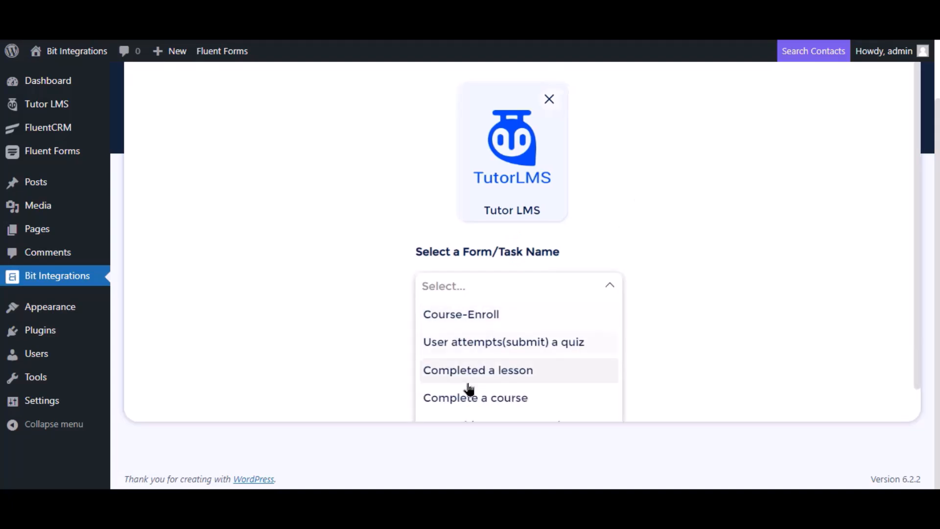
{"action": "left_click", "coordinate": [475, 398]}
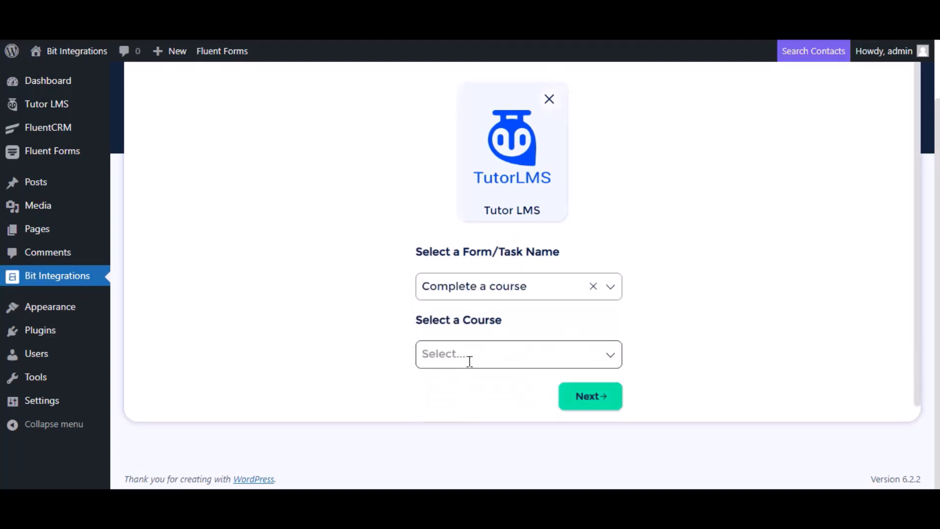
{"action": "left_click", "coordinate": [517, 354]}
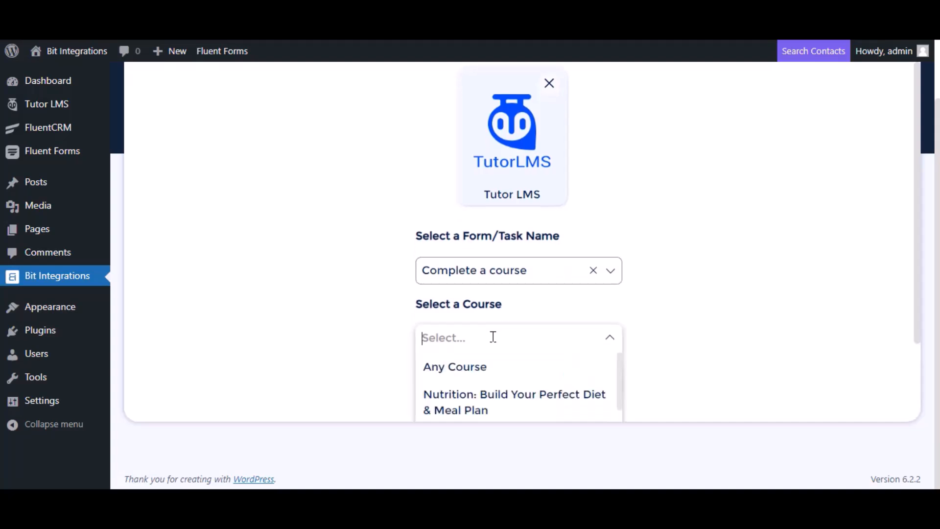
{"action": "left_click", "coordinate": [454, 367]}
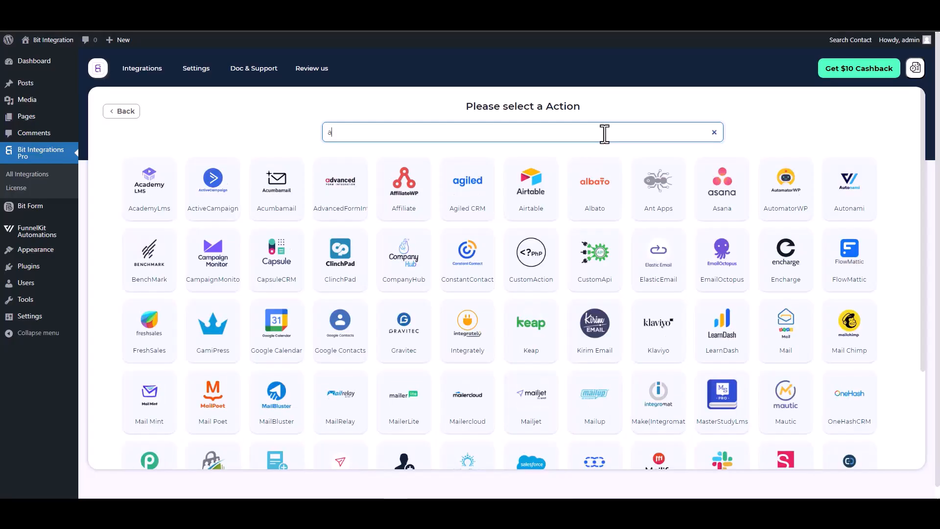
- Choose Autonami as the action, connect to it and continue to the list settings
{"action": "type", "text": "ut"}
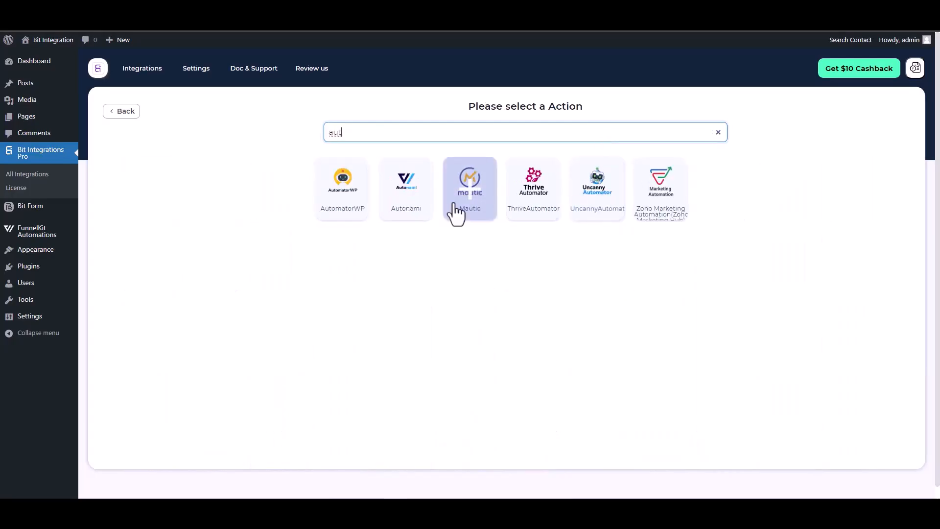
{"action": "left_click", "coordinate": [405, 184]}
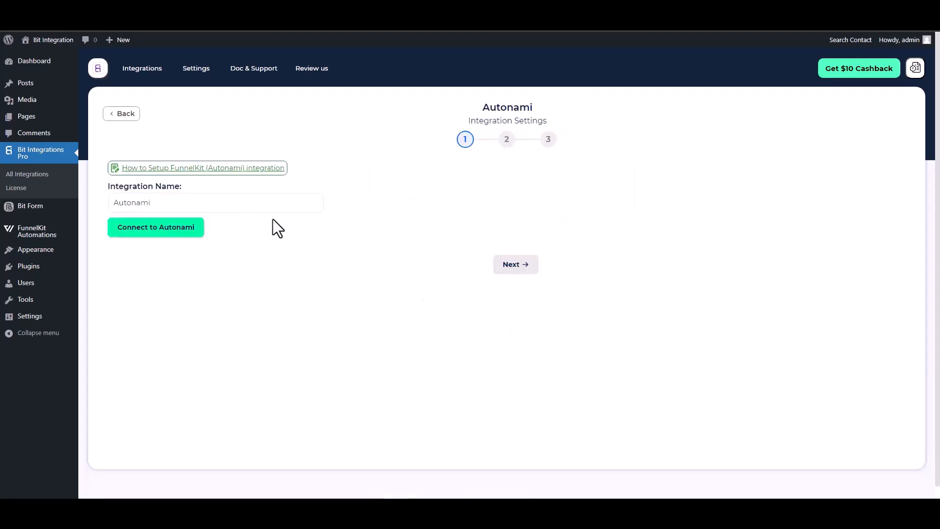
{"action": "left_click", "coordinate": [155, 227]}
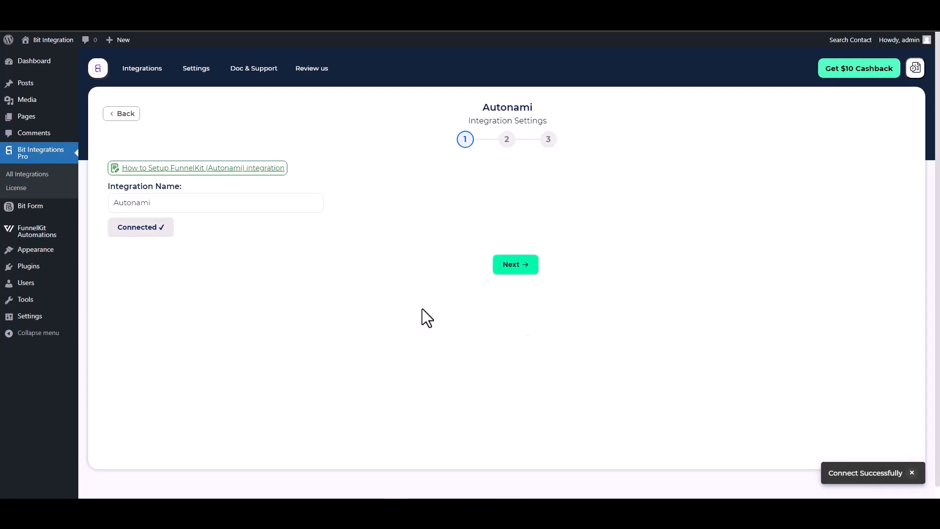
{"action": "left_click", "coordinate": [514, 264]}
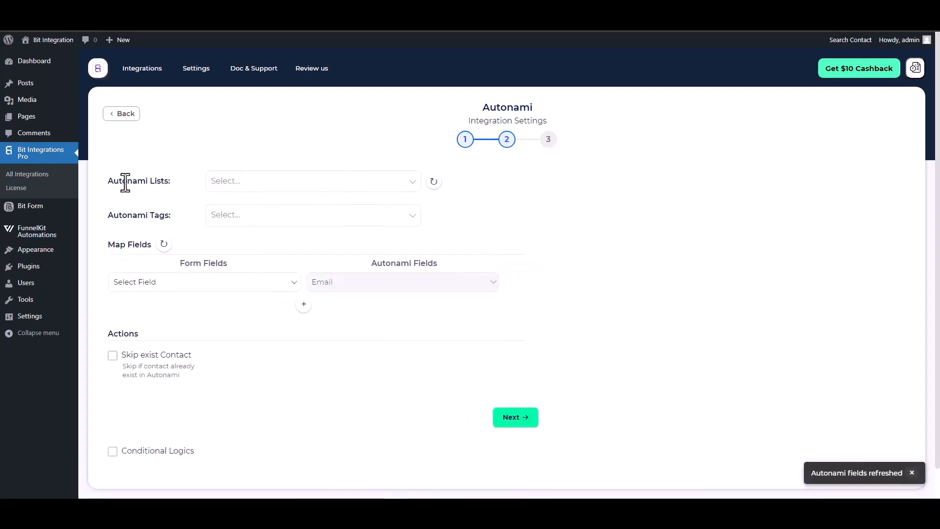
- Select the Autonami list and map email, first name and last name to Autonami fields
{"action": "left_click", "coordinate": [312, 180]}
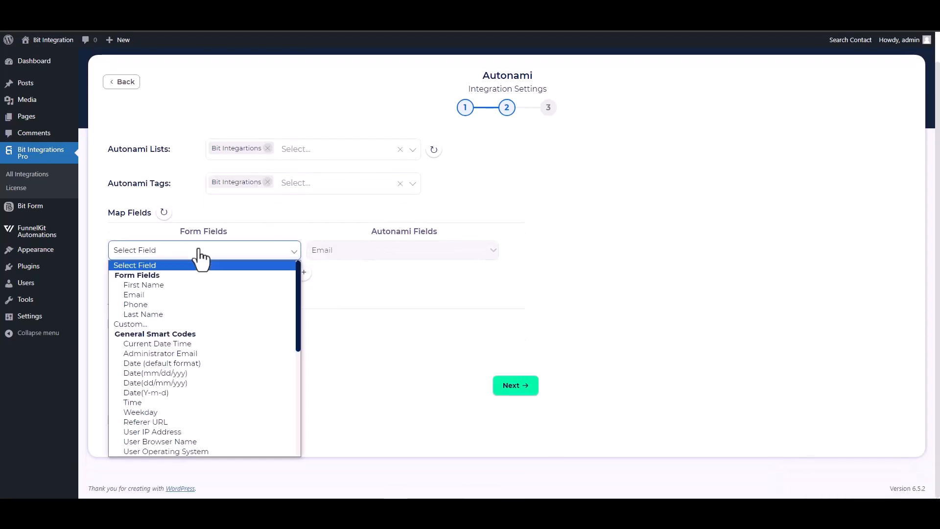
{"action": "left_click", "coordinate": [134, 294]}
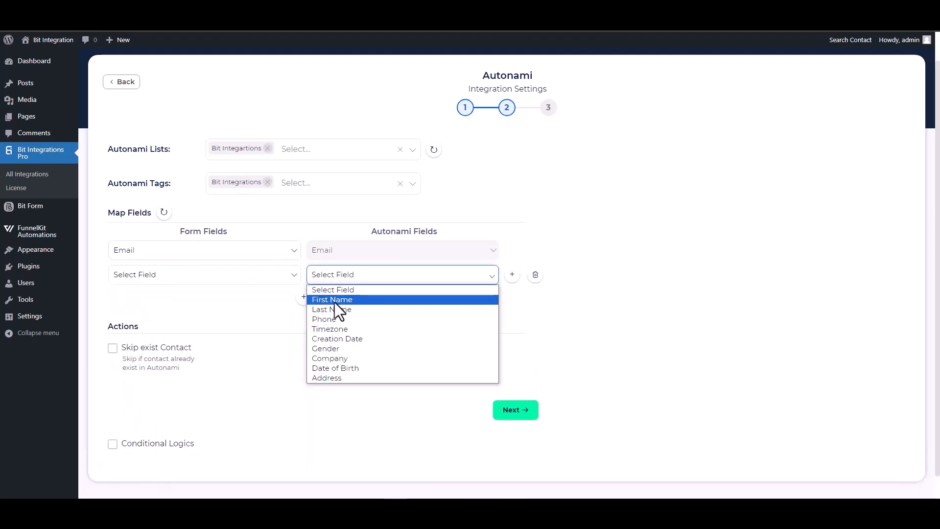
{"action": "left_click", "coordinate": [332, 299]}
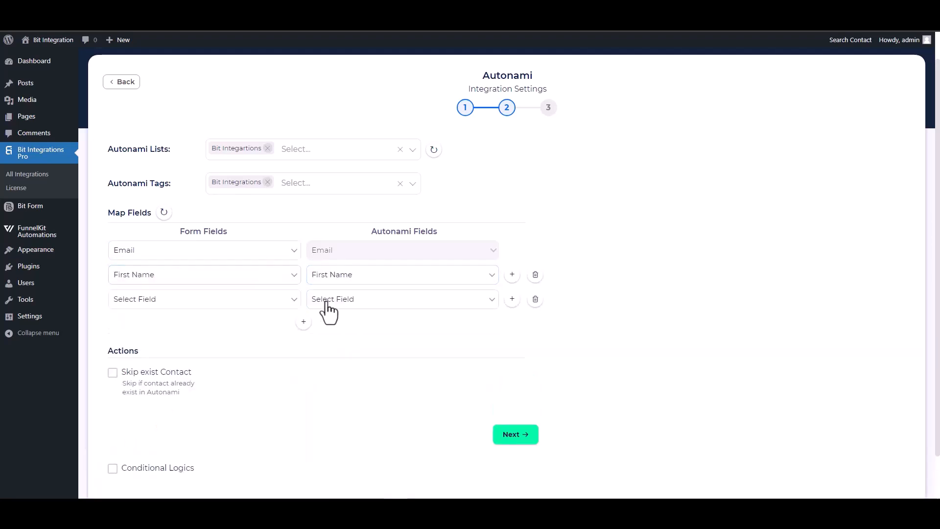
{"action": "left_click", "coordinate": [204, 298]}
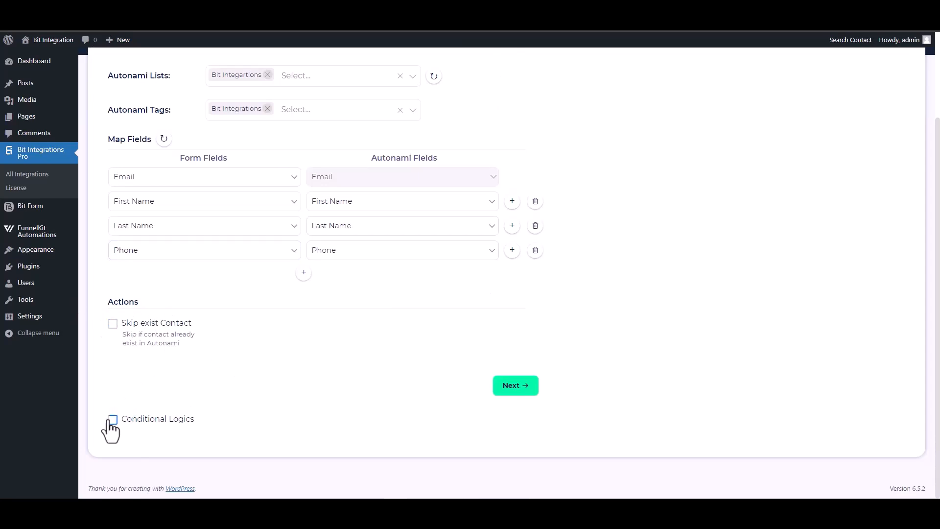
- Enable conditional logic, then finish and save the Tutor LMS to Autonami integration
{"action": "left_click", "coordinate": [112, 419]}
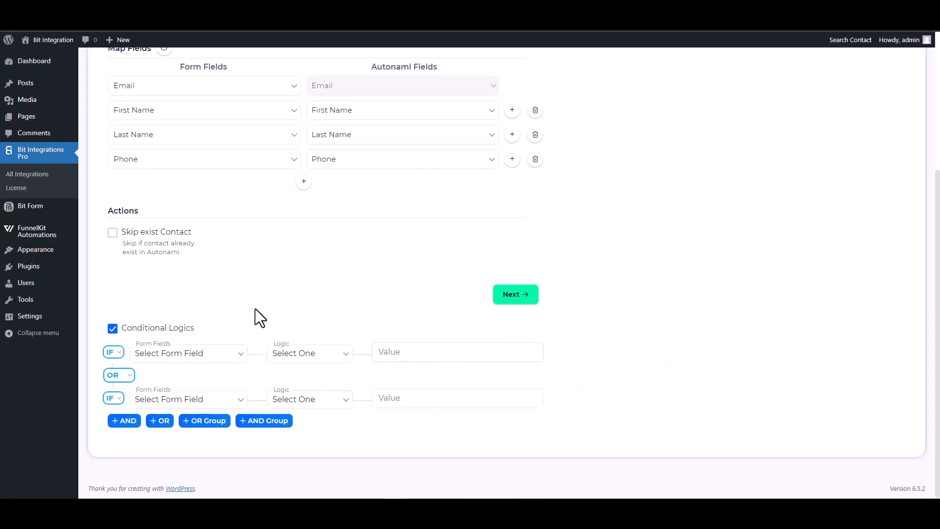
{"action": "left_click", "coordinate": [514, 294]}
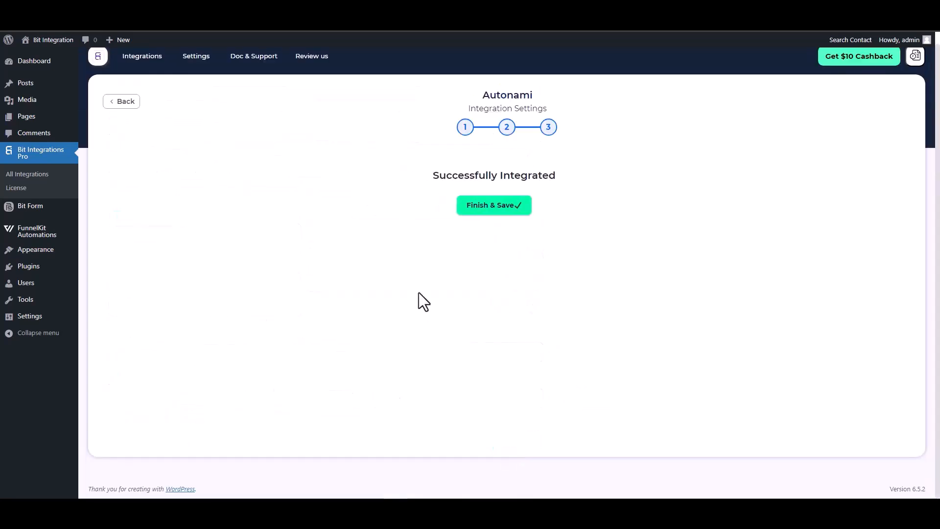
{"action": "left_click", "coordinate": [493, 205]}
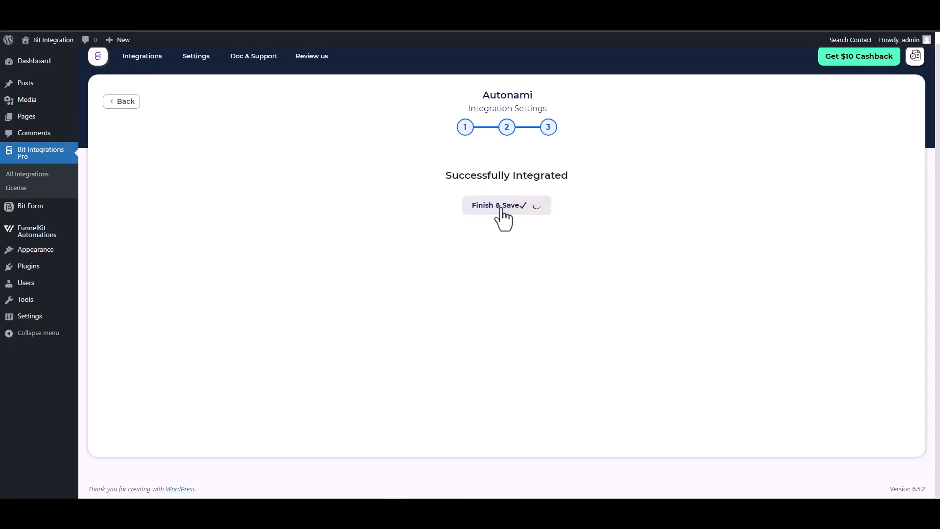
{"action": "left_click", "coordinate": [505, 205]}
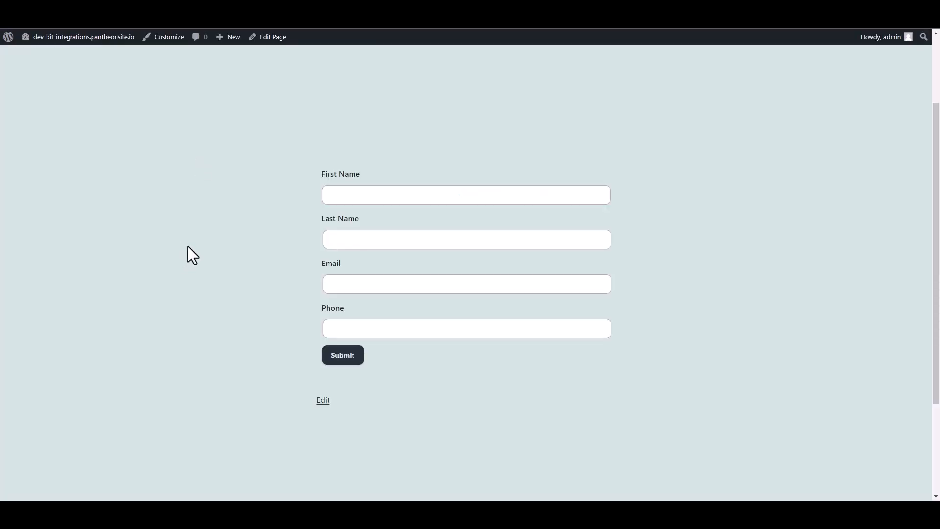
- Enter first name 'Bit' and last name 'Integrations' on the test form
{"action": "left_click", "coordinate": [466, 194]}
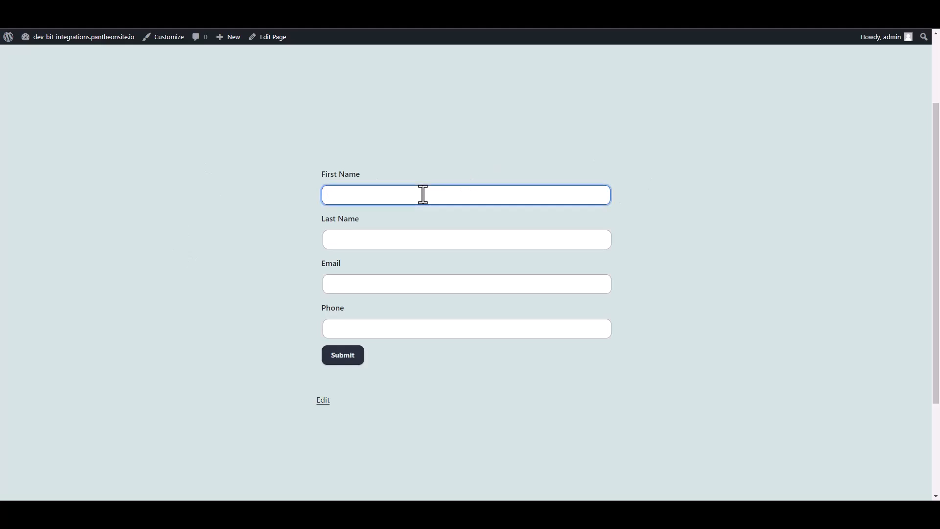
{"action": "type", "text": "Bit"}
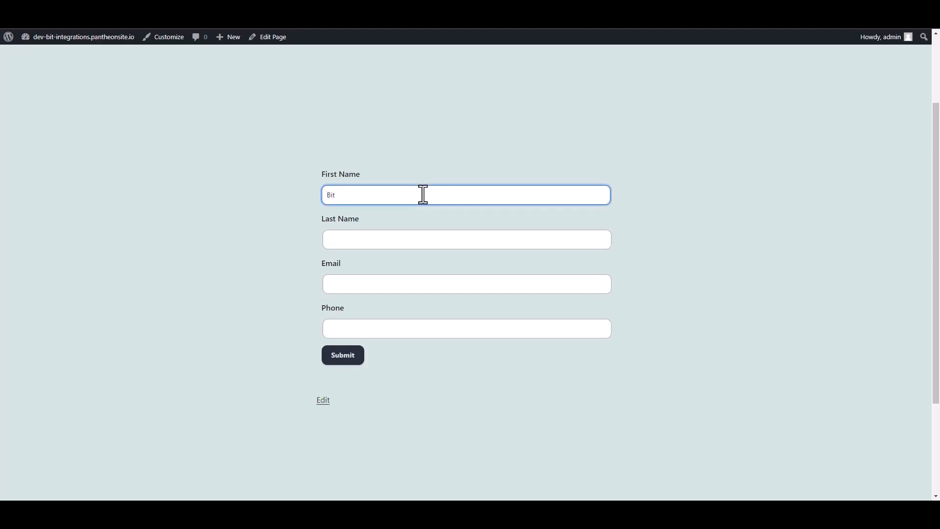
{"action": "type", "text": "Integra"}
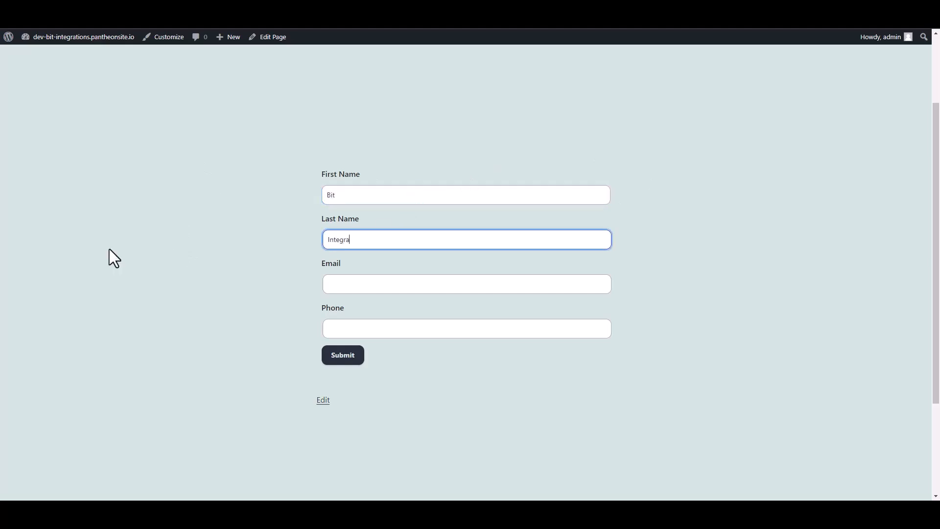
{"action": "type", "text": "tions"}
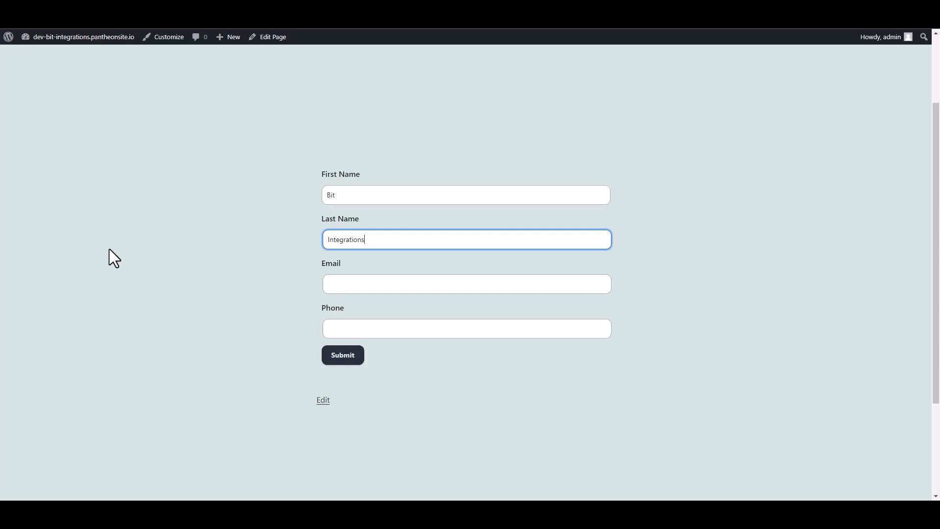
- Enter the support email and phone 444555, then submit the form
{"action": "left_click", "coordinate": [466, 284]}
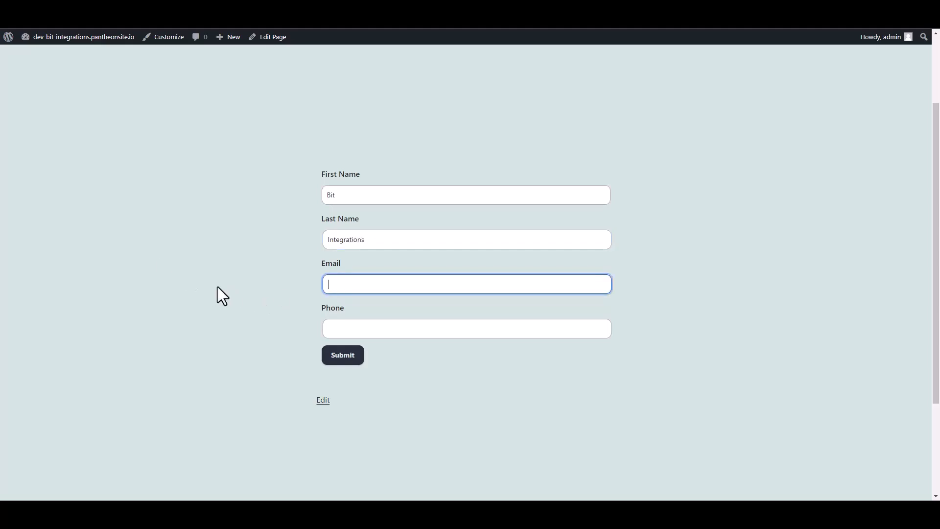
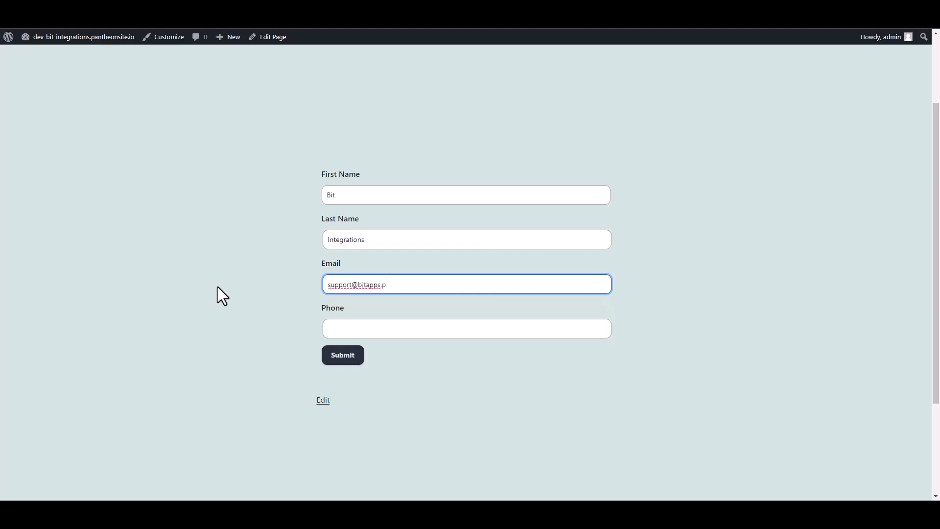
{"action": "left_click", "coordinate": [466, 328]}
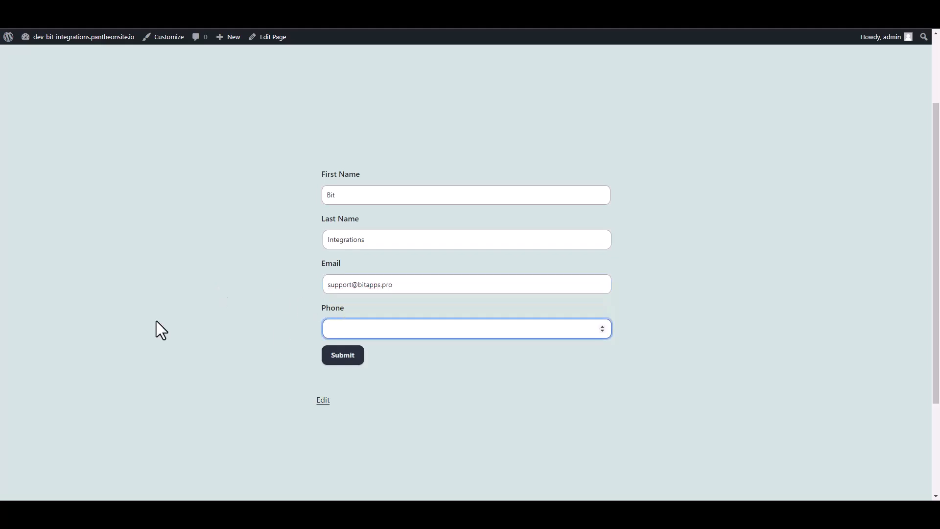
{"action": "type", "text": "444555666"}
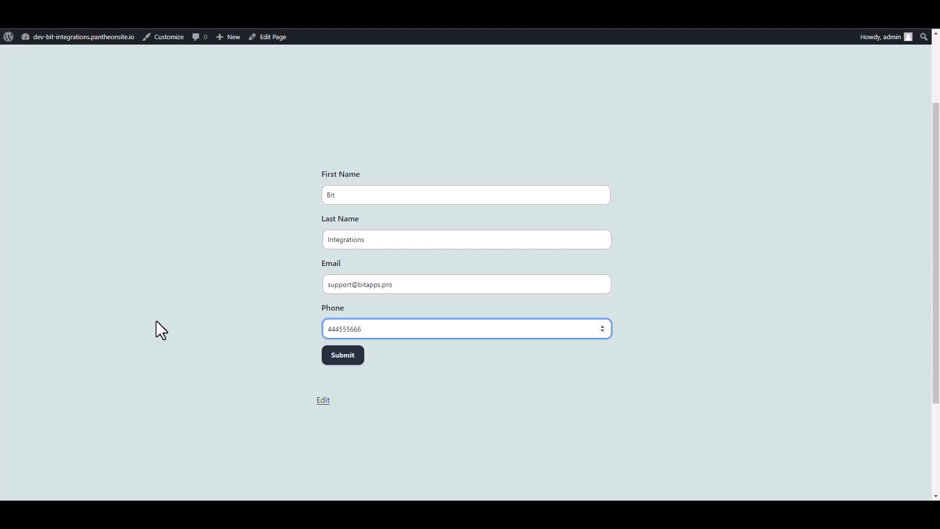
{"action": "left_click", "coordinate": [341, 354]}
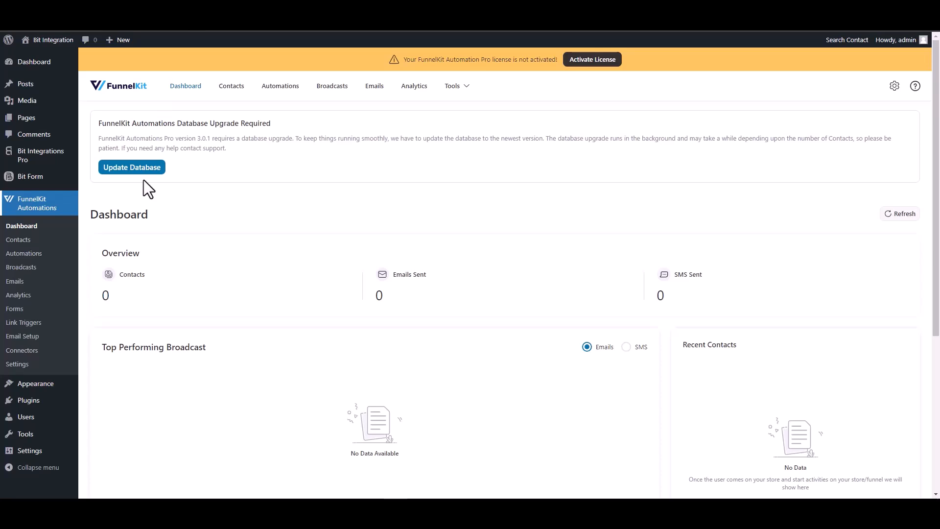
{"action": "mouse_move", "coordinate": [48, 241]}
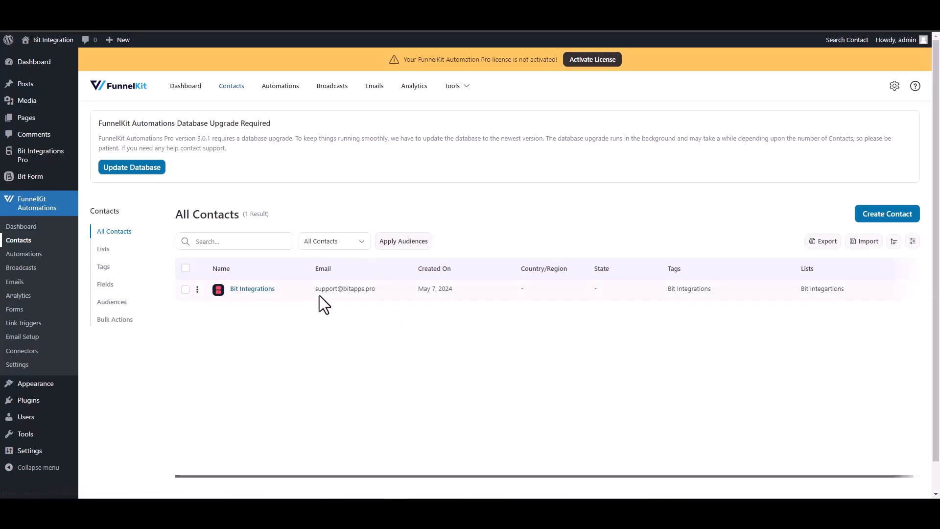
- View the new Bit Integrations contact's profile in FunnelKit Automations Contacts
{"action": "left_click", "coordinate": [252, 288]}
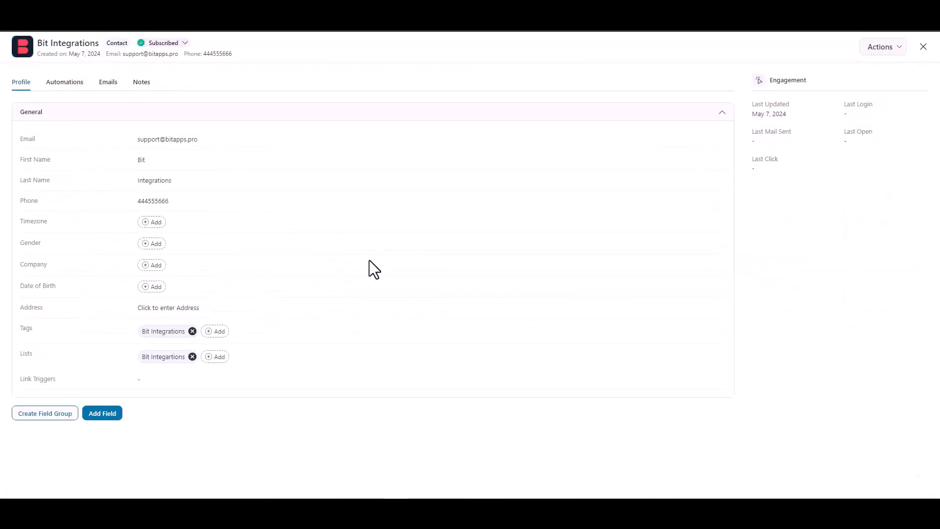